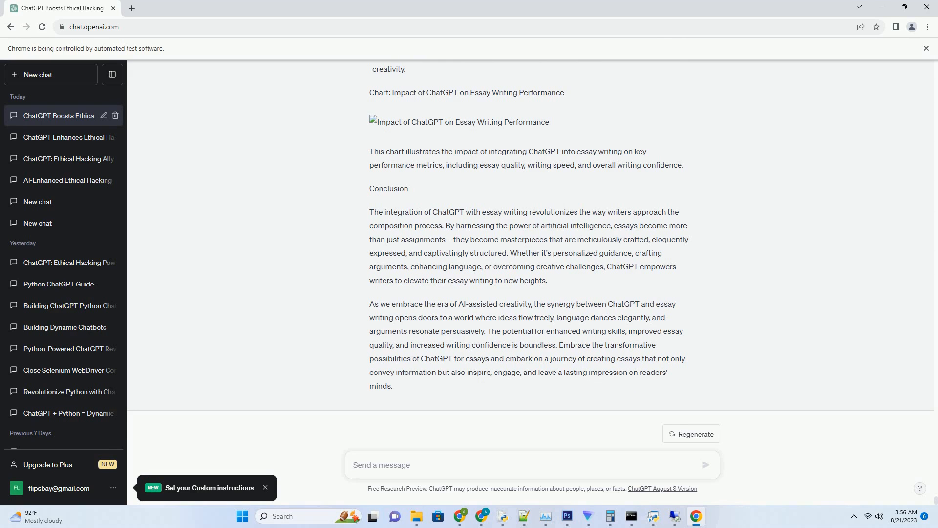
# - Send the prompt asking for an SEO-friendly 2000-word ChatGPT for Excel blog post with subheadings, list and chart
pyautogui.click(531, 465)
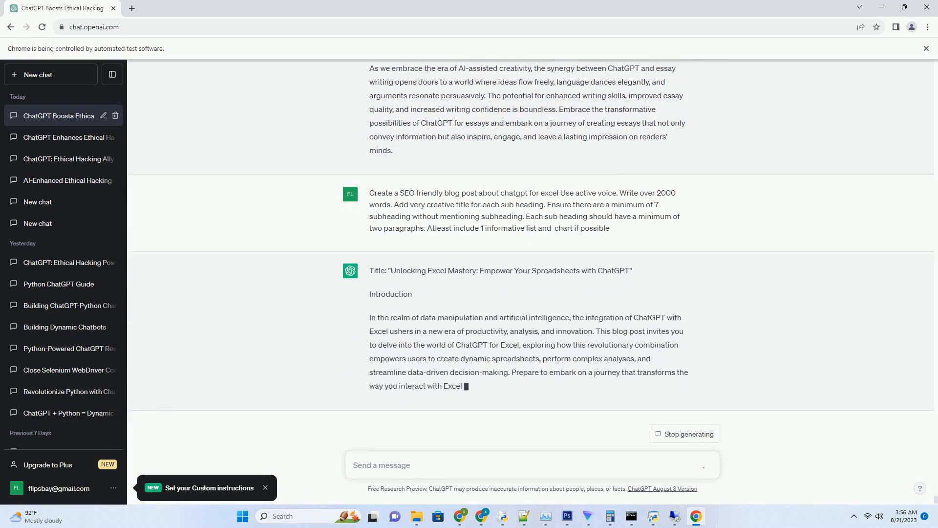
# - Scroll through the generated post as its five numbered sections, productivity chart and conclusion appear
pyautogui.scroll(-3)
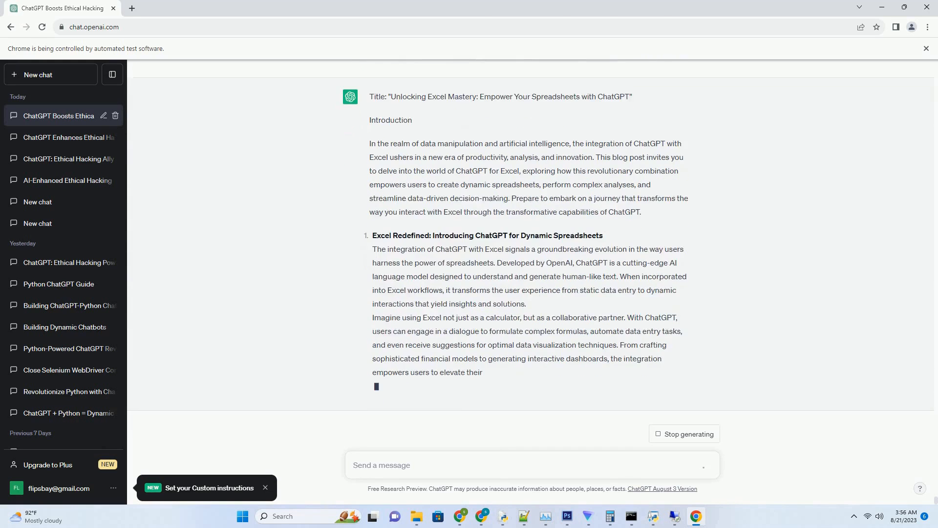
pyautogui.scroll(-3)
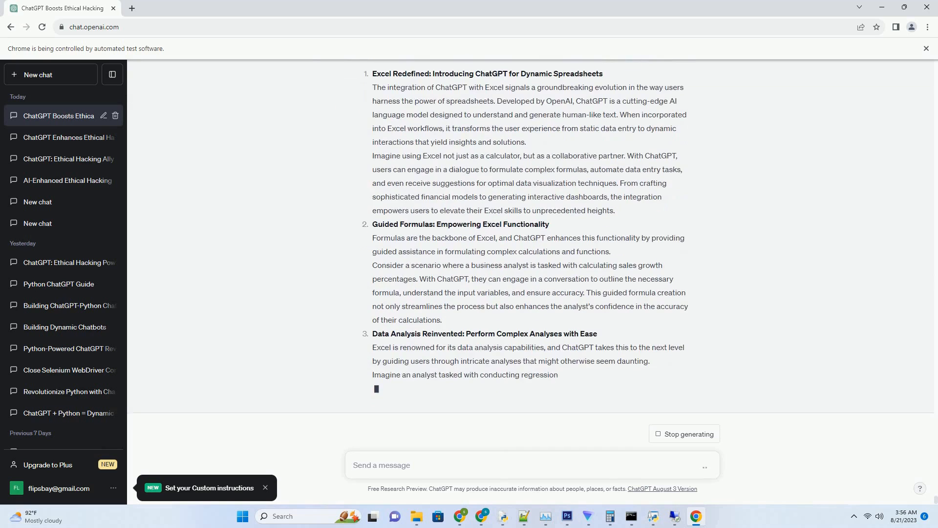
pyautogui.scroll(-3)
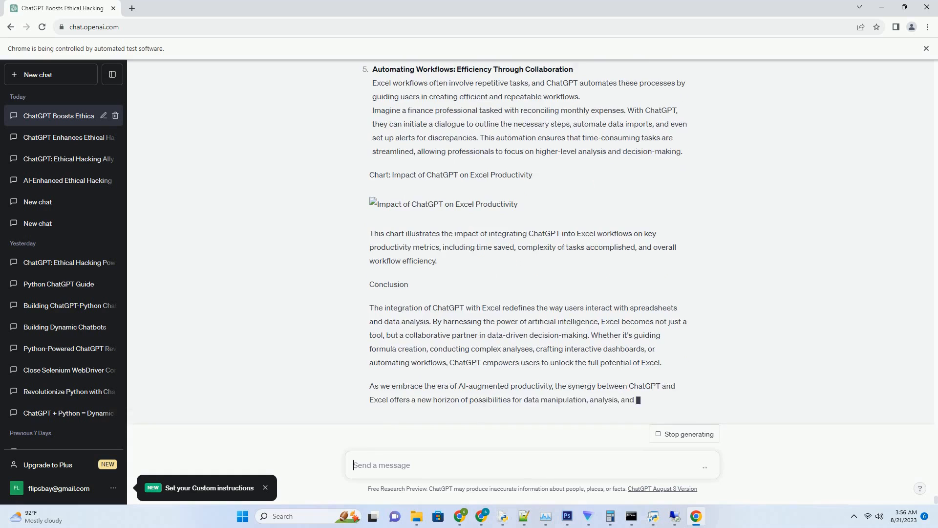
pyautogui.scroll(-3)
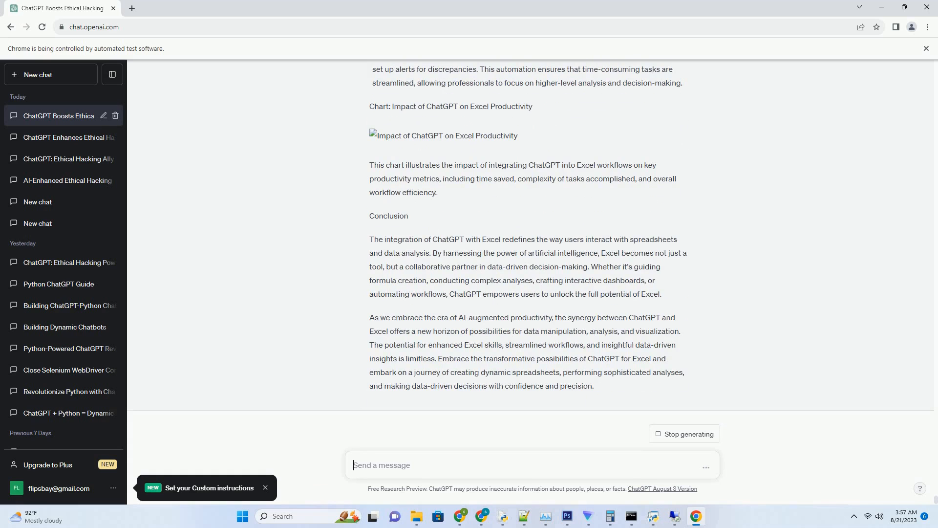